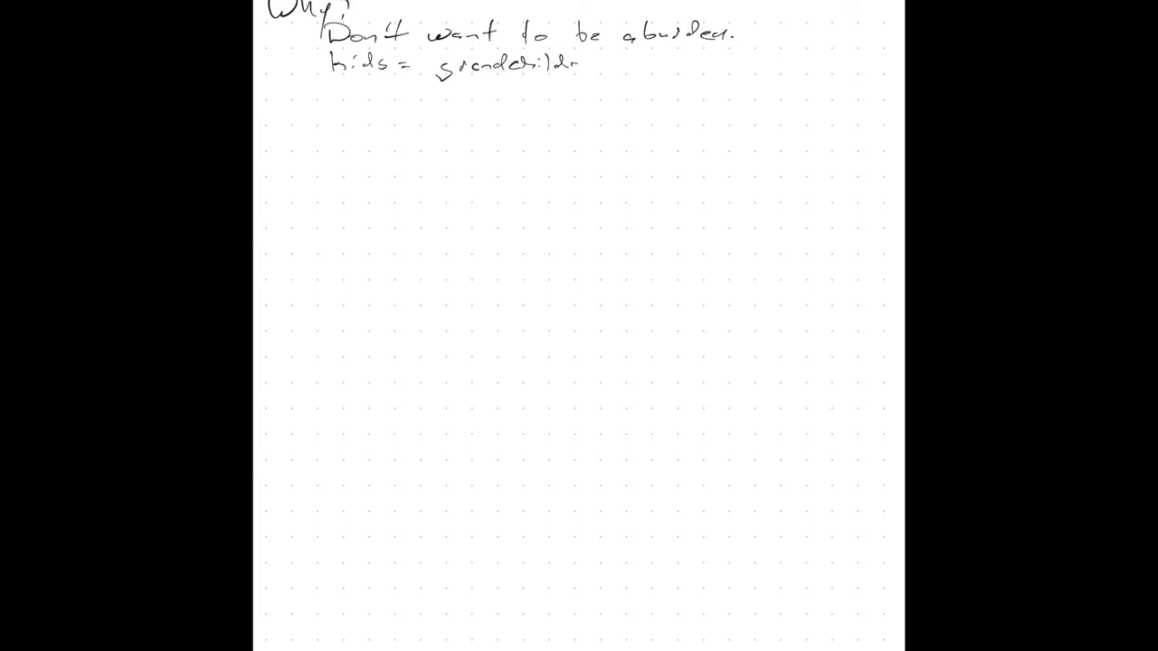
pyautogui.write('en')
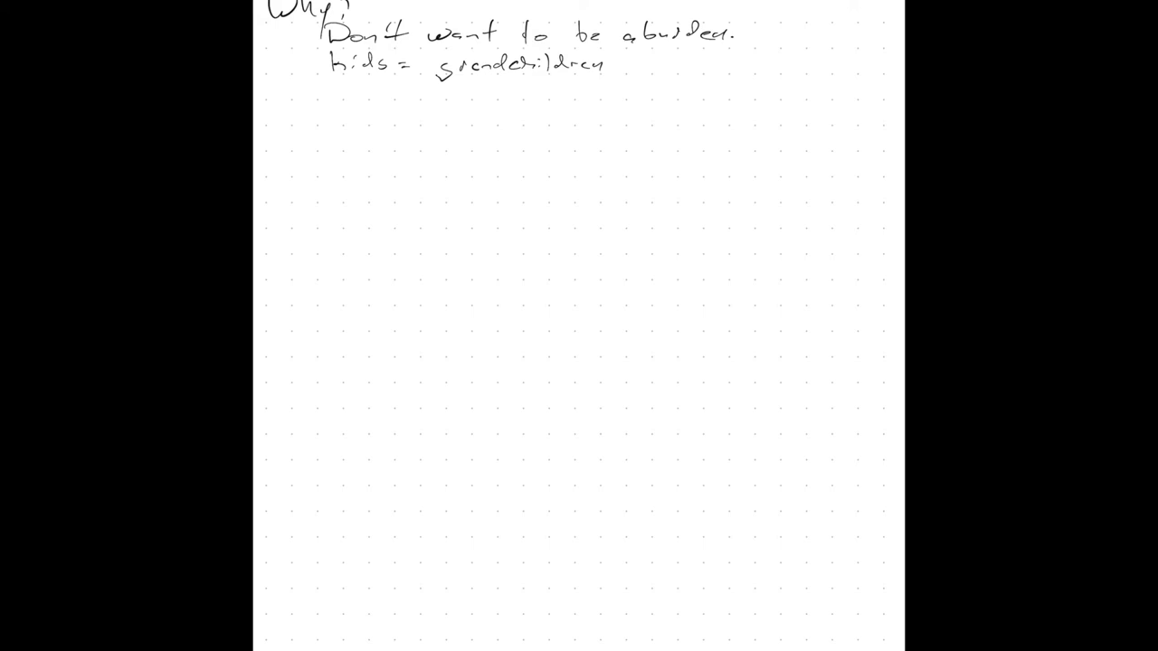
pyautogui.write('3 Options')
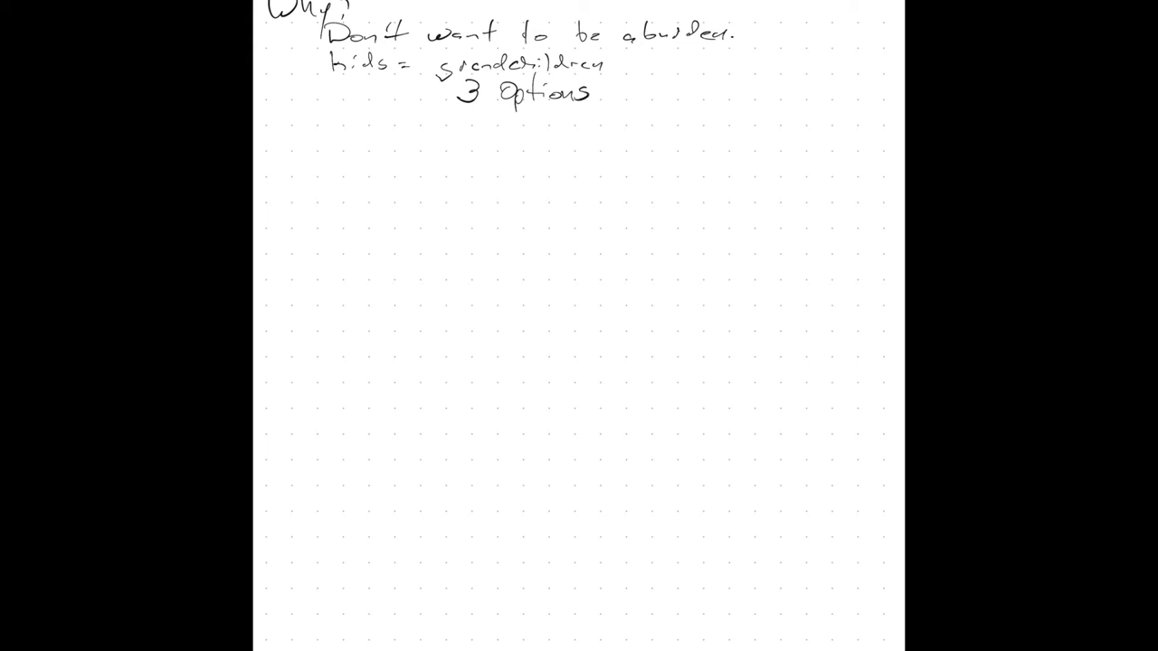
pyautogui.write('1) Do Not')
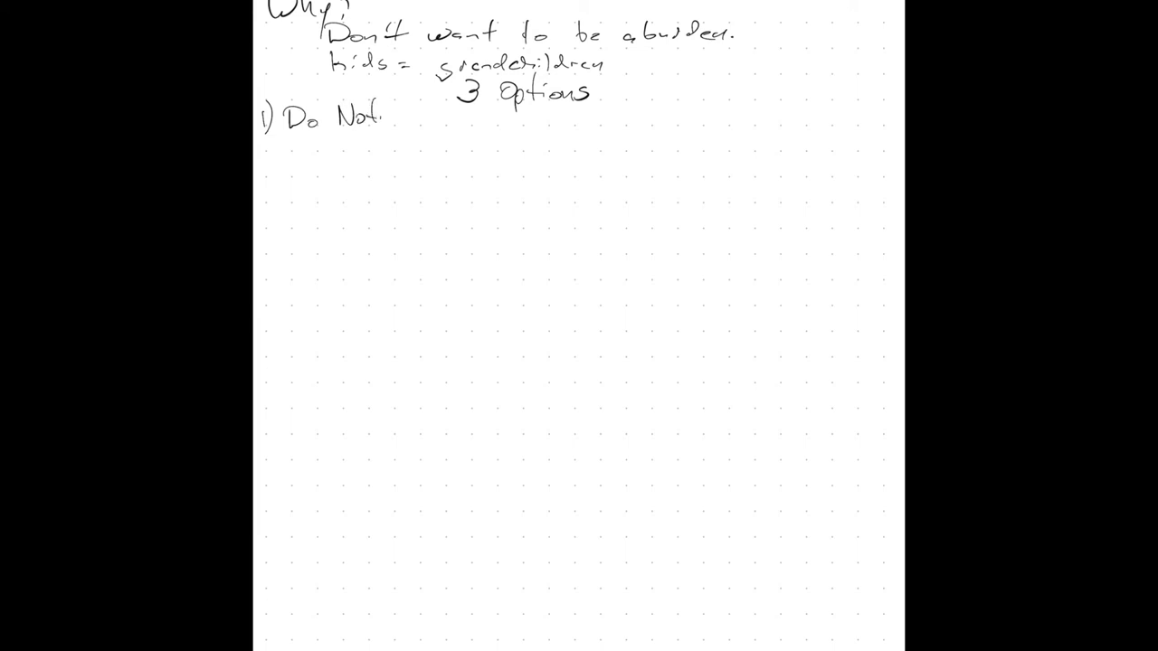
pyautogui.write('hing')
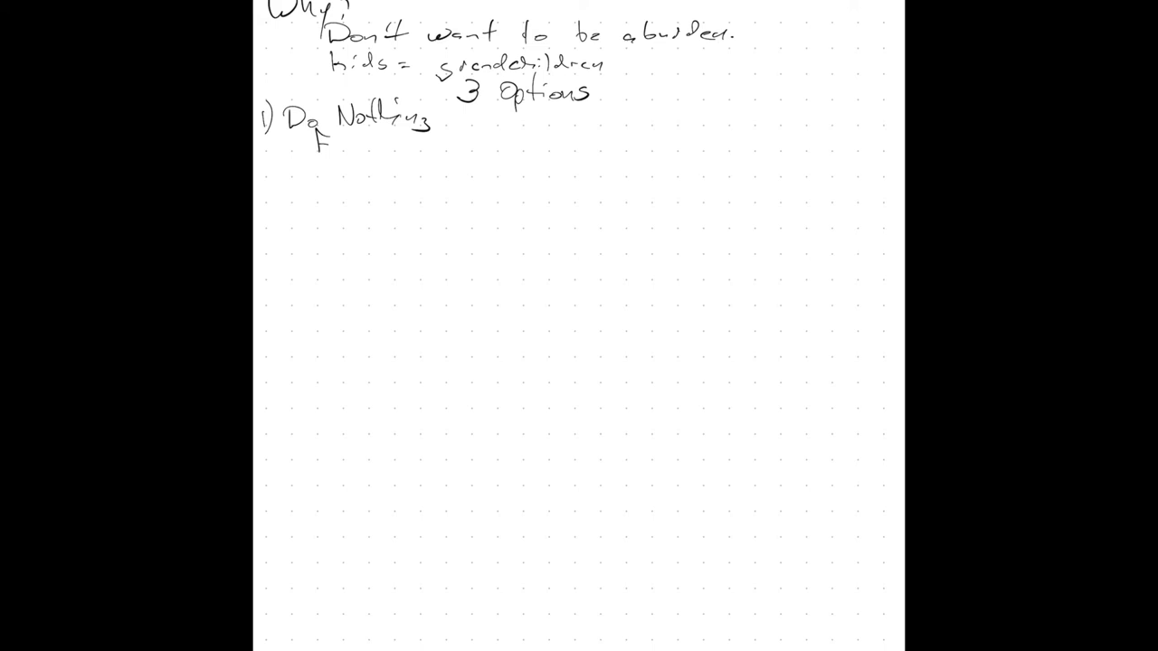
pyautogui.write('Free')
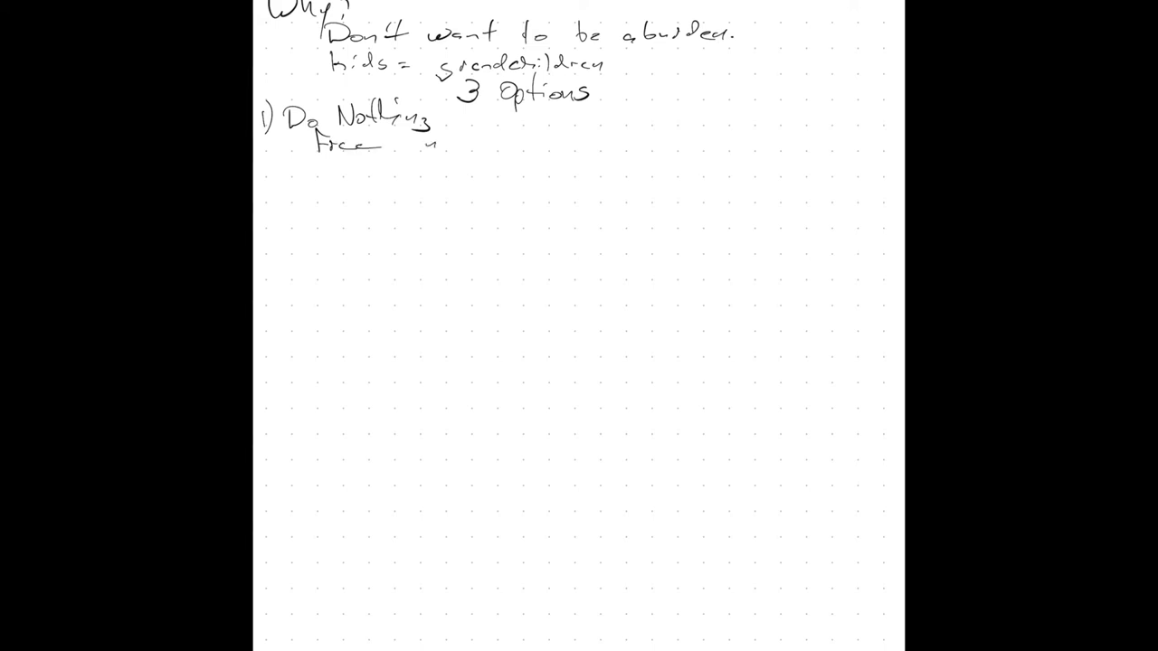
pyautogui.write('no cost')
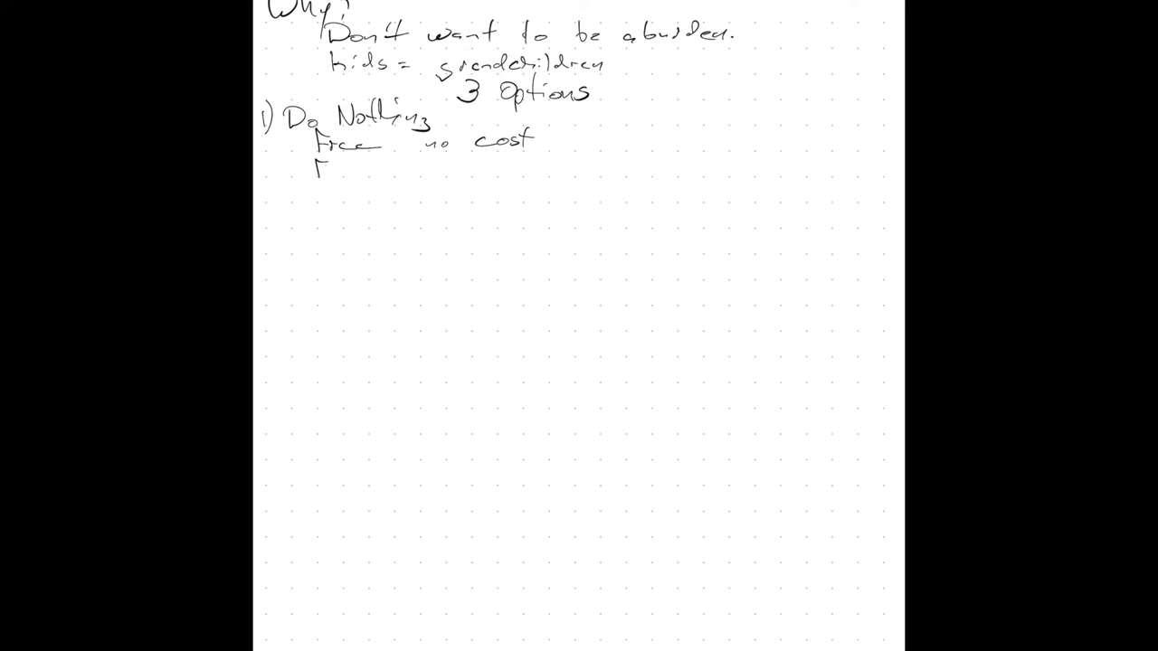
pyautogui.write("Some one else's")
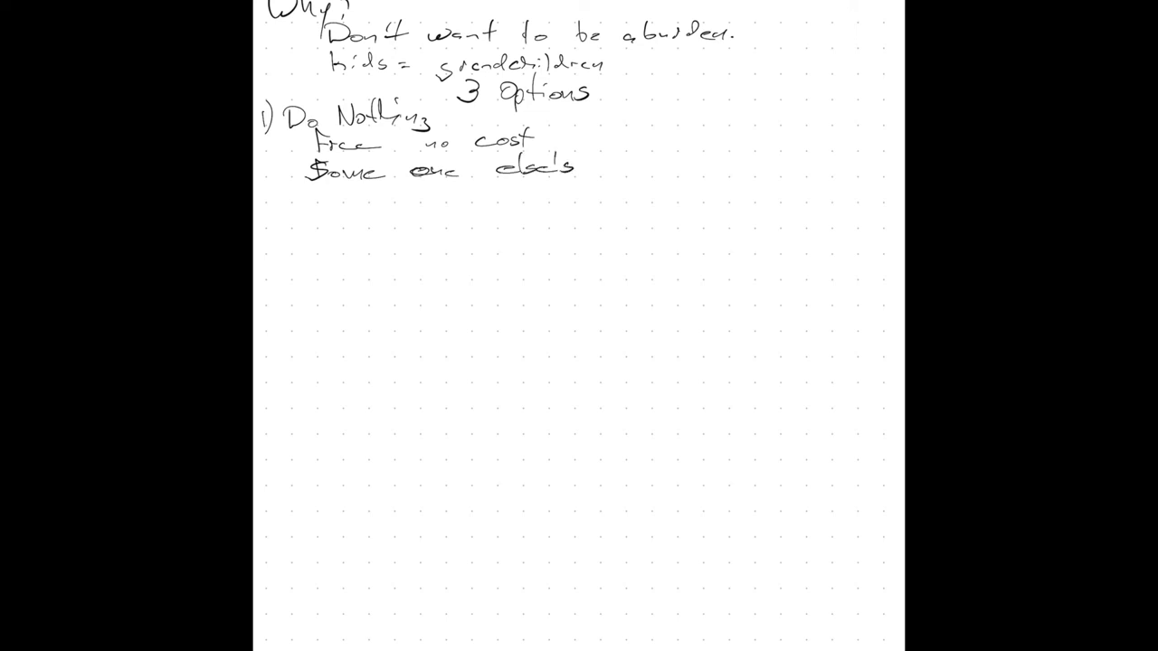
pyautogui.write('prob')
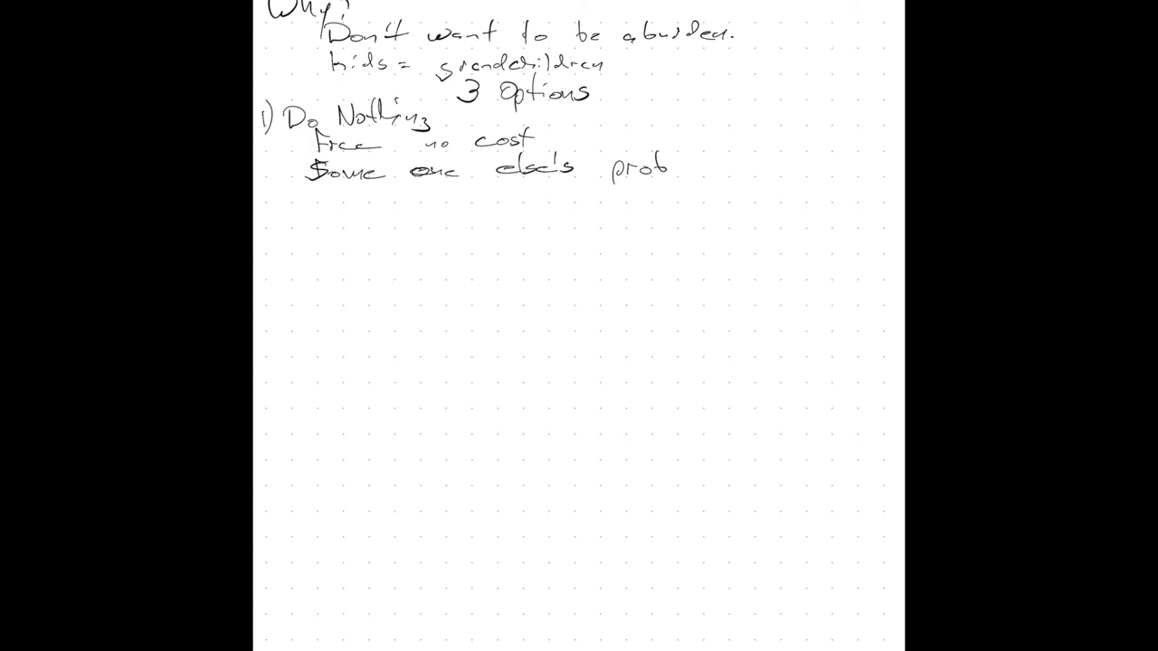